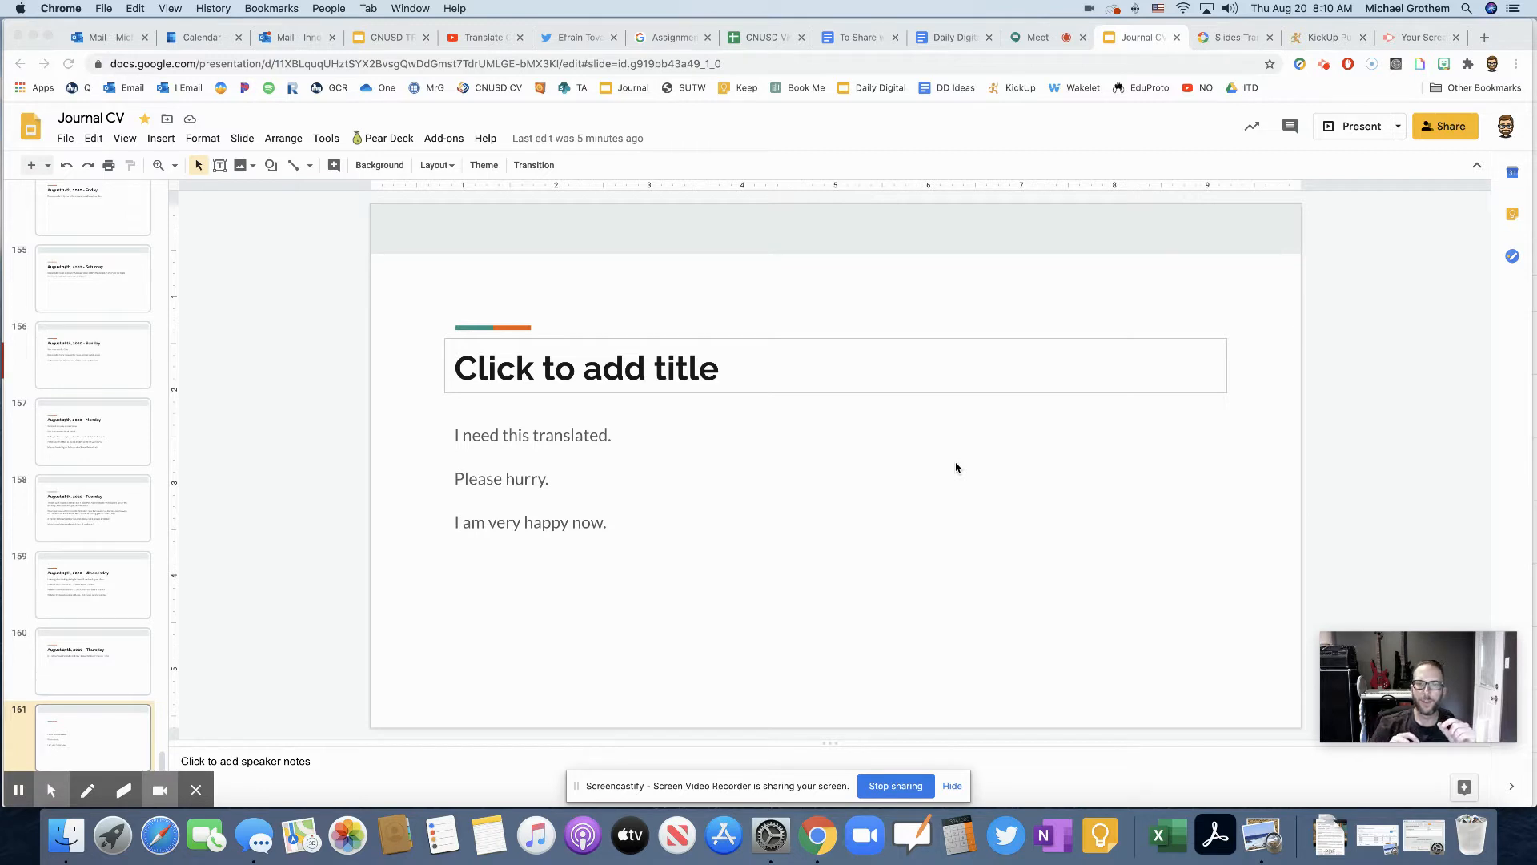
{"action": "mouse_move", "coordinate": [626, 627]}
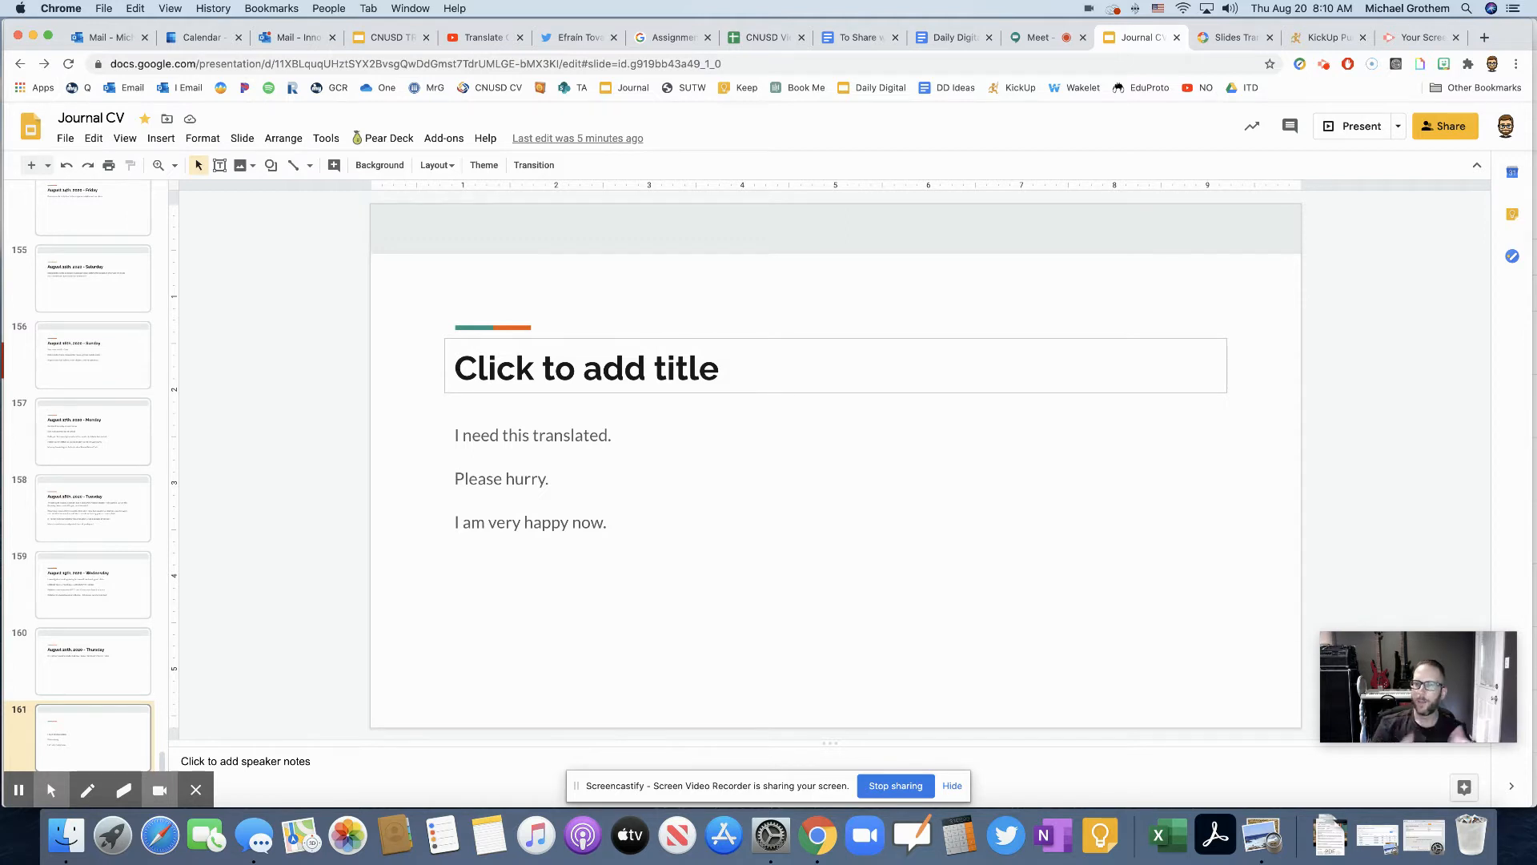
{"action": "mouse_move", "coordinate": [725, 477]}
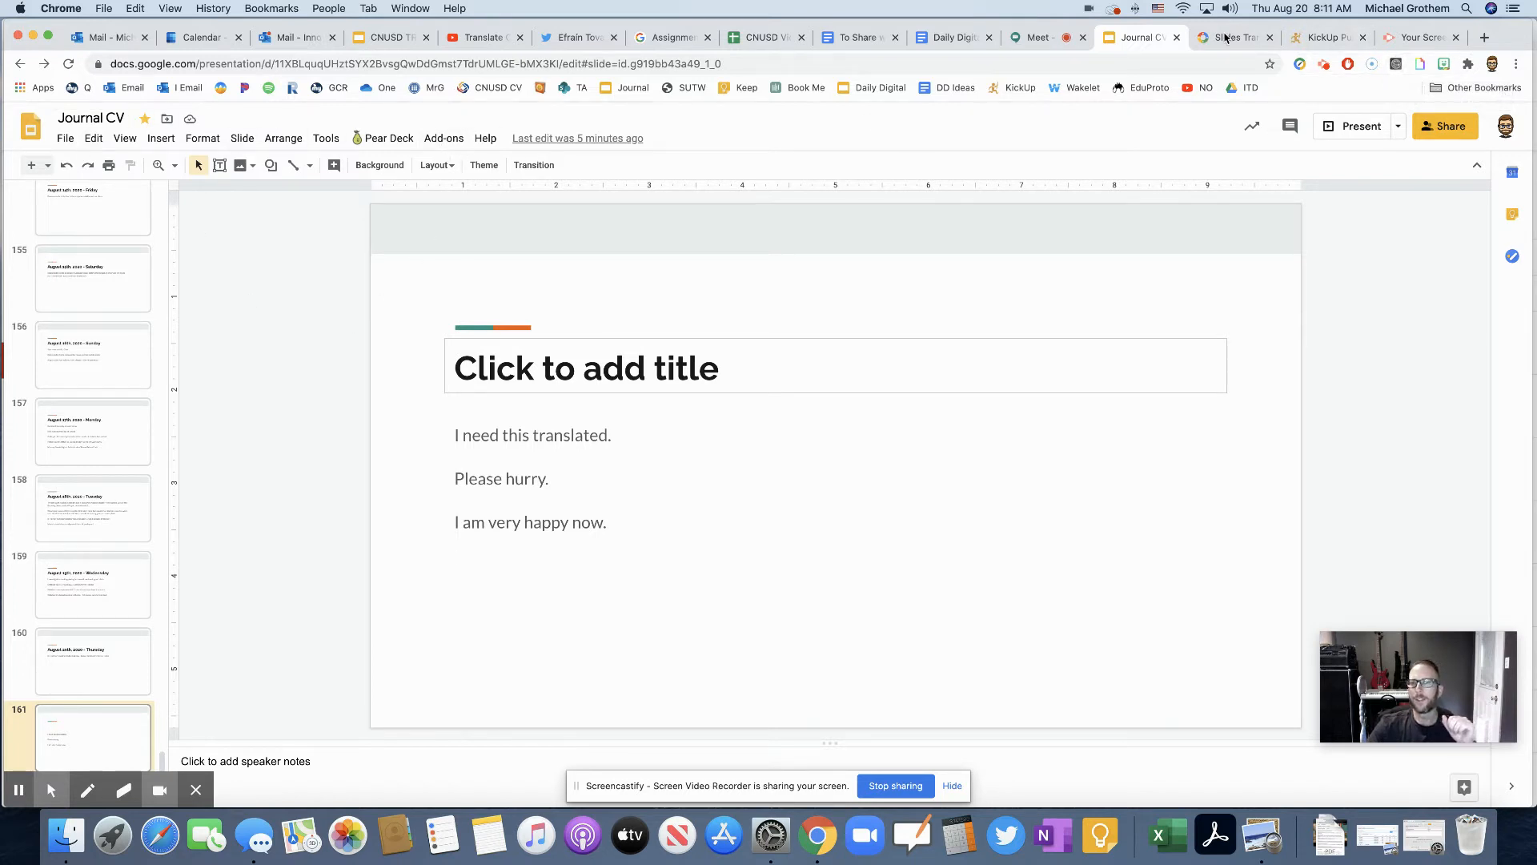
Step: Show the Slides Translator listing page in G Suite Marketplace
{"action": "left_click", "coordinate": [1233, 37]}
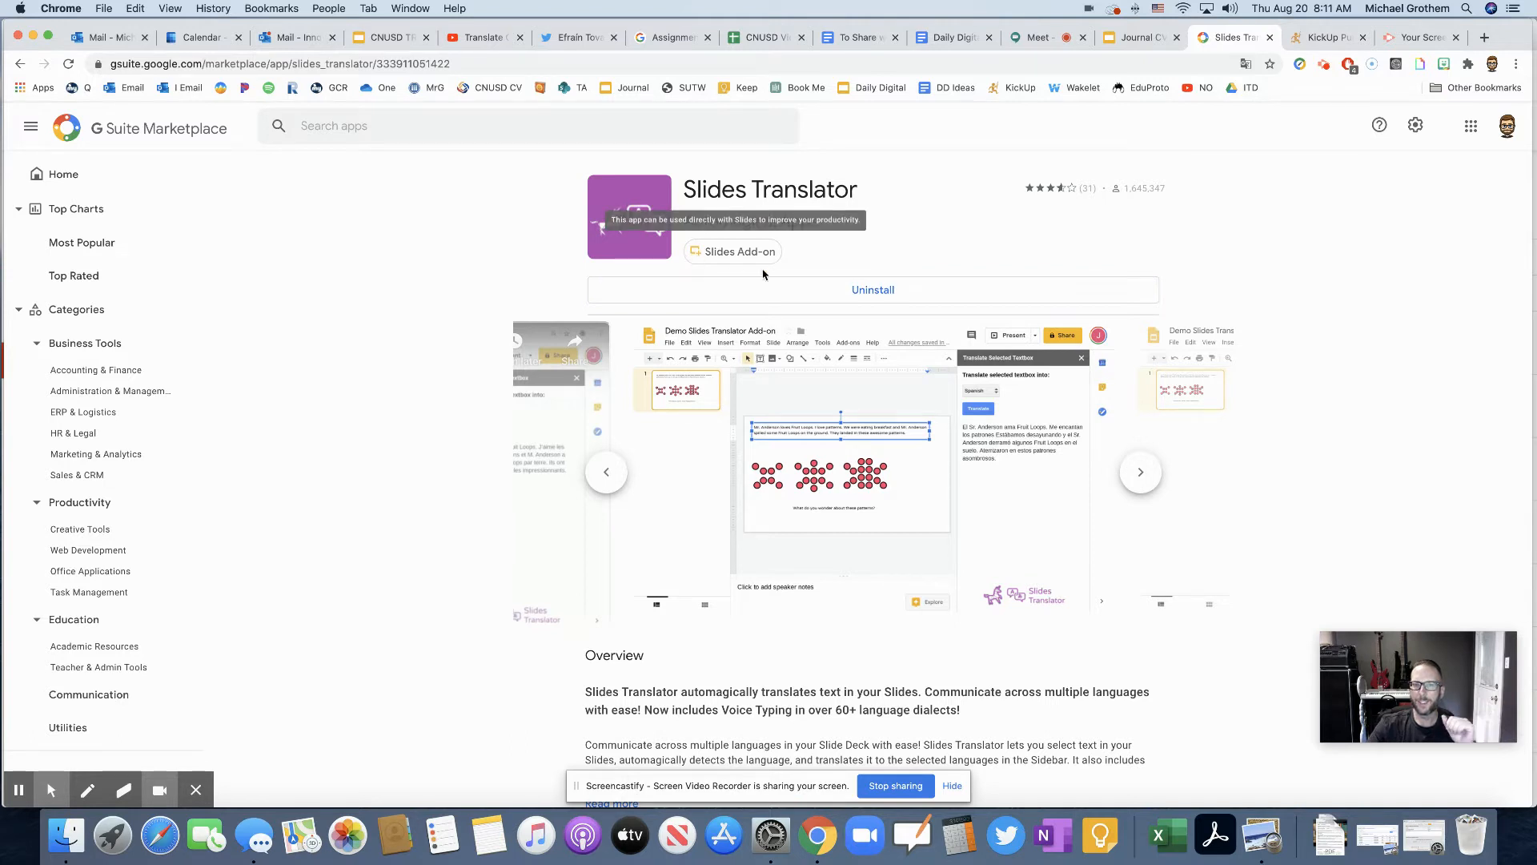
{"action": "mouse_move", "coordinate": [795, 263]}
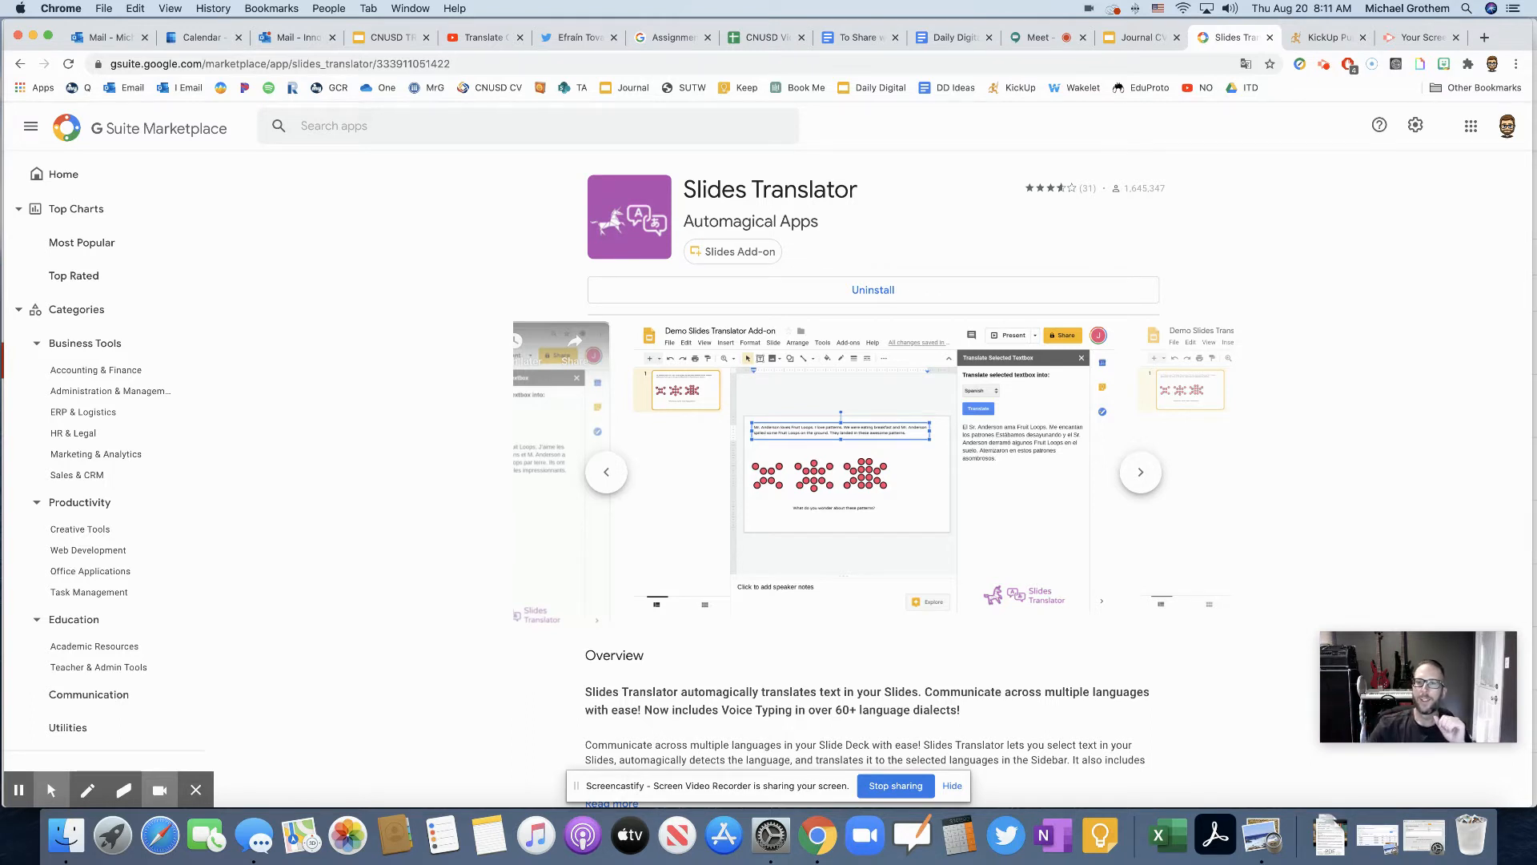
{"action": "mouse_move", "coordinate": [556, 209]}
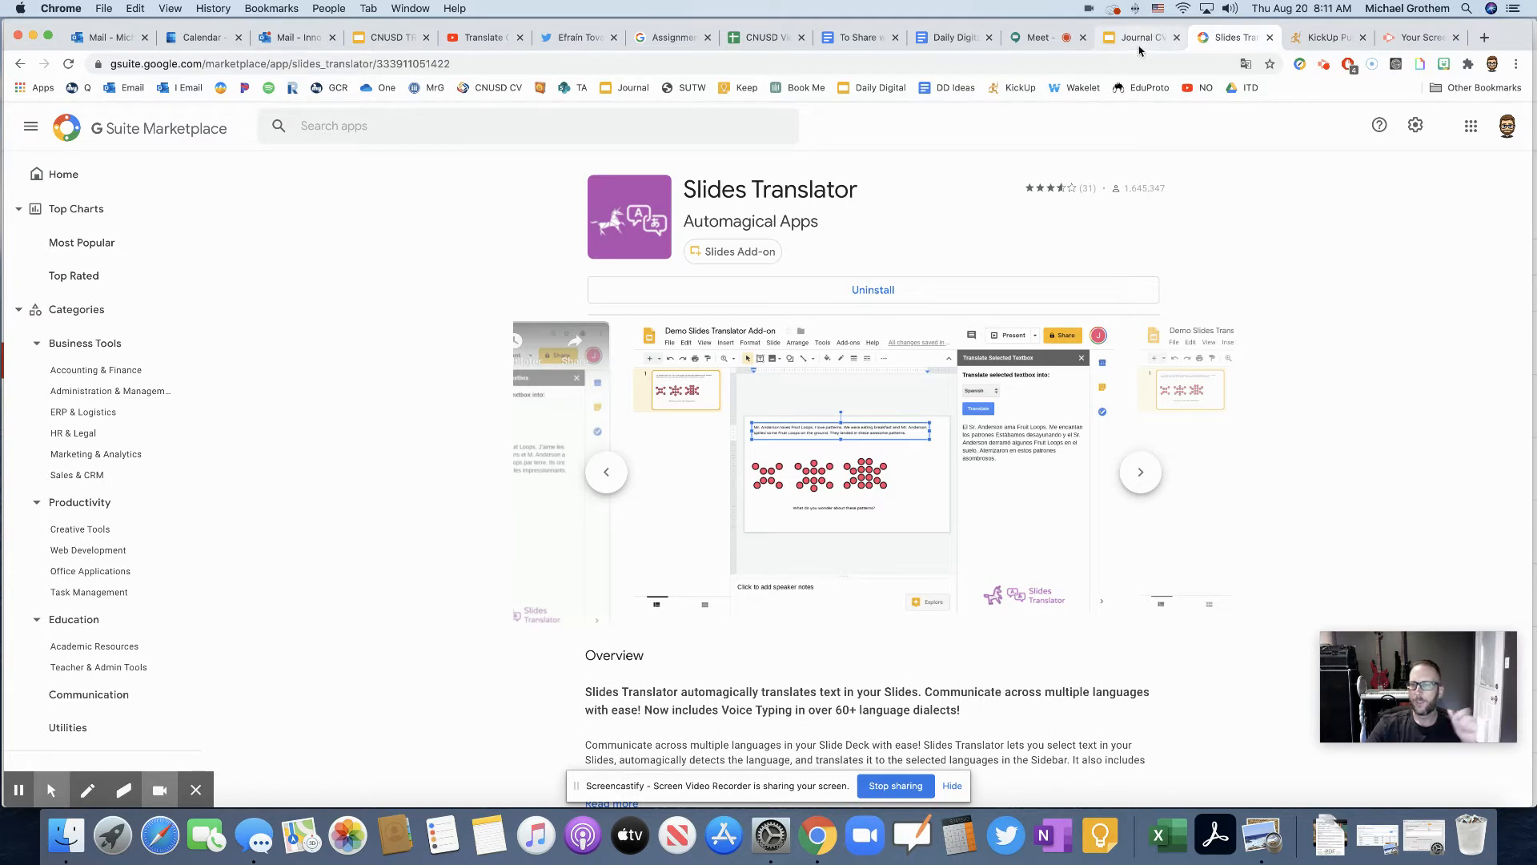
Step: From the Journal CV deck, search the add-ons store for 'slides tr', confirm Slides Translator is installed, and close it
{"action": "left_click", "coordinate": [1131, 36]}
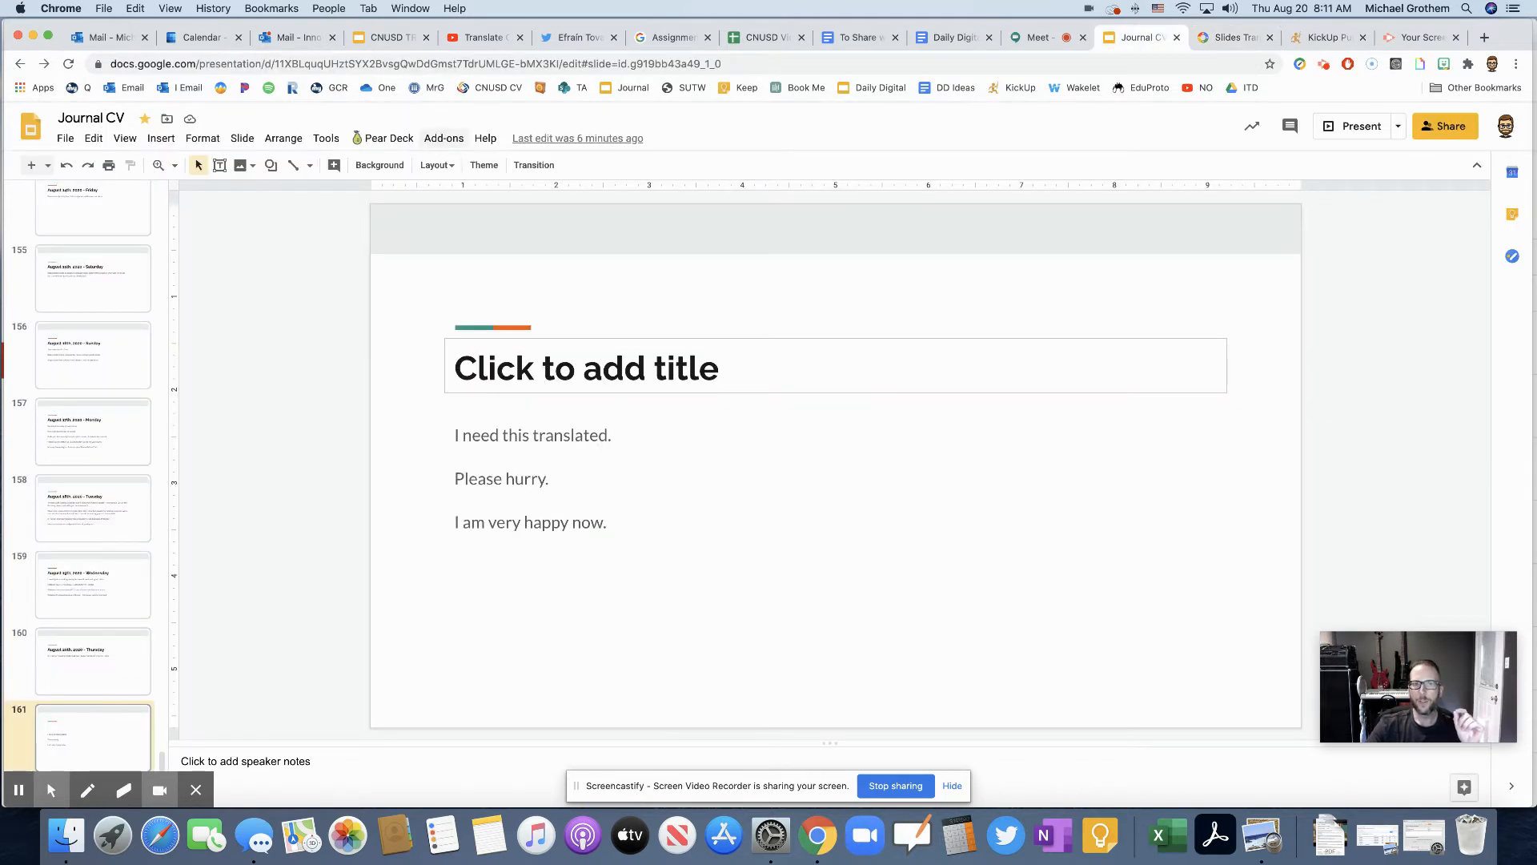
{"action": "left_click", "coordinate": [443, 137]}
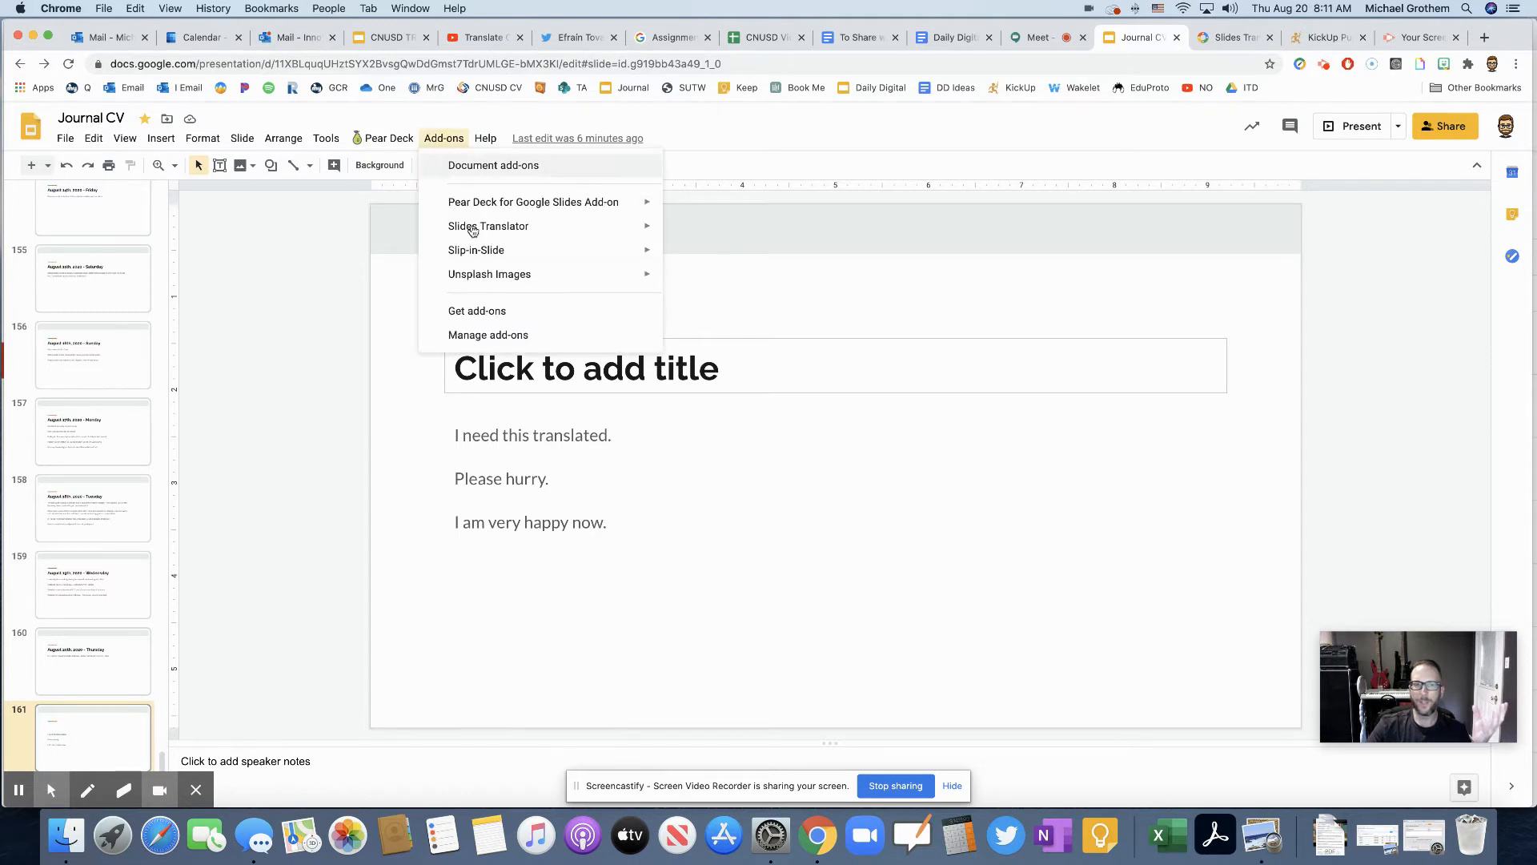
{"action": "left_click", "coordinate": [486, 226]}
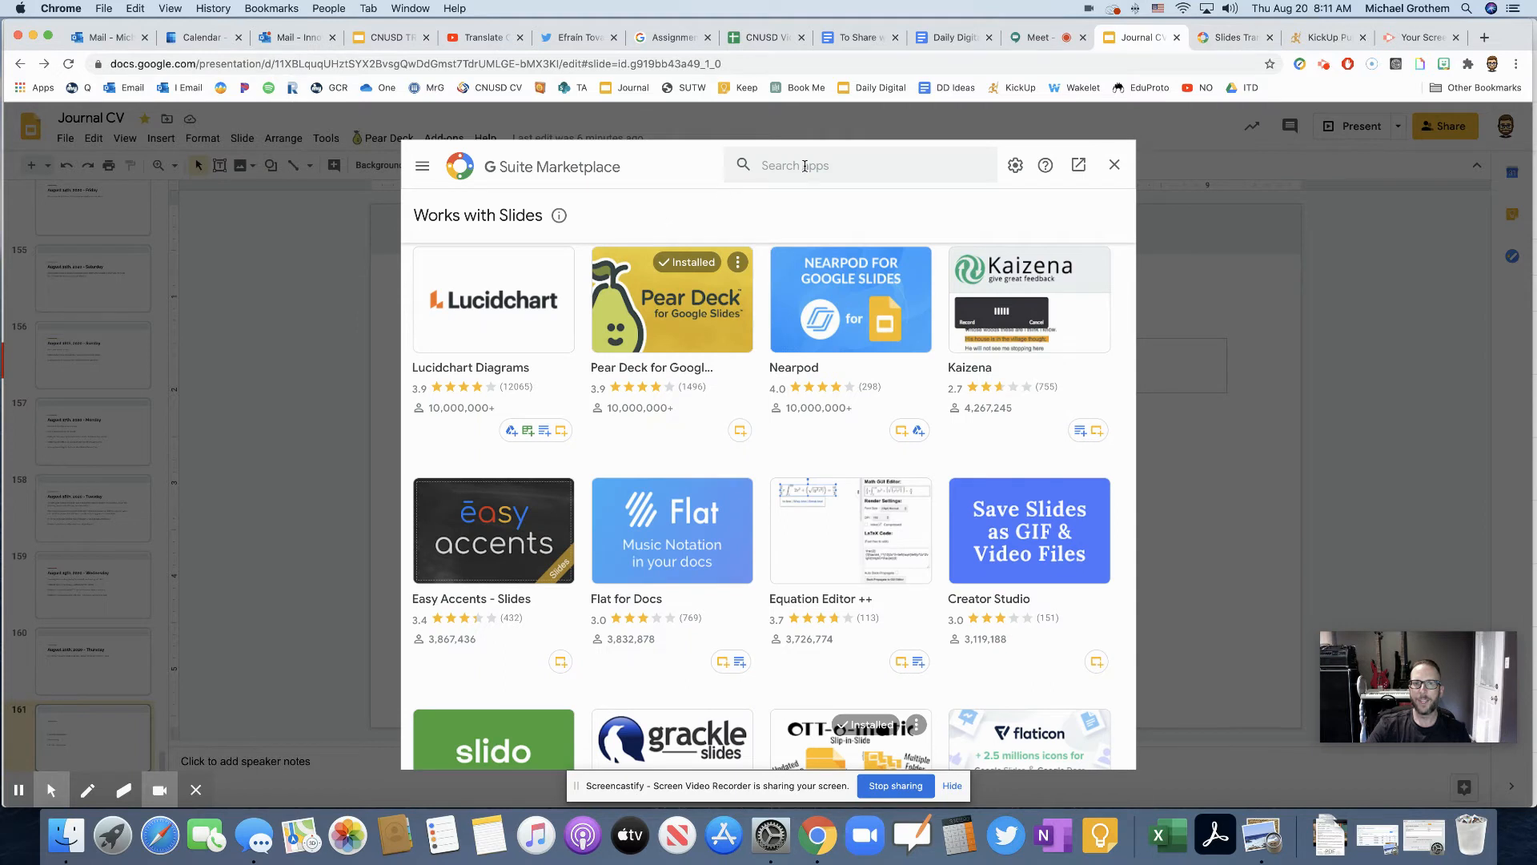
{"action": "type", "text": "slides translator"}
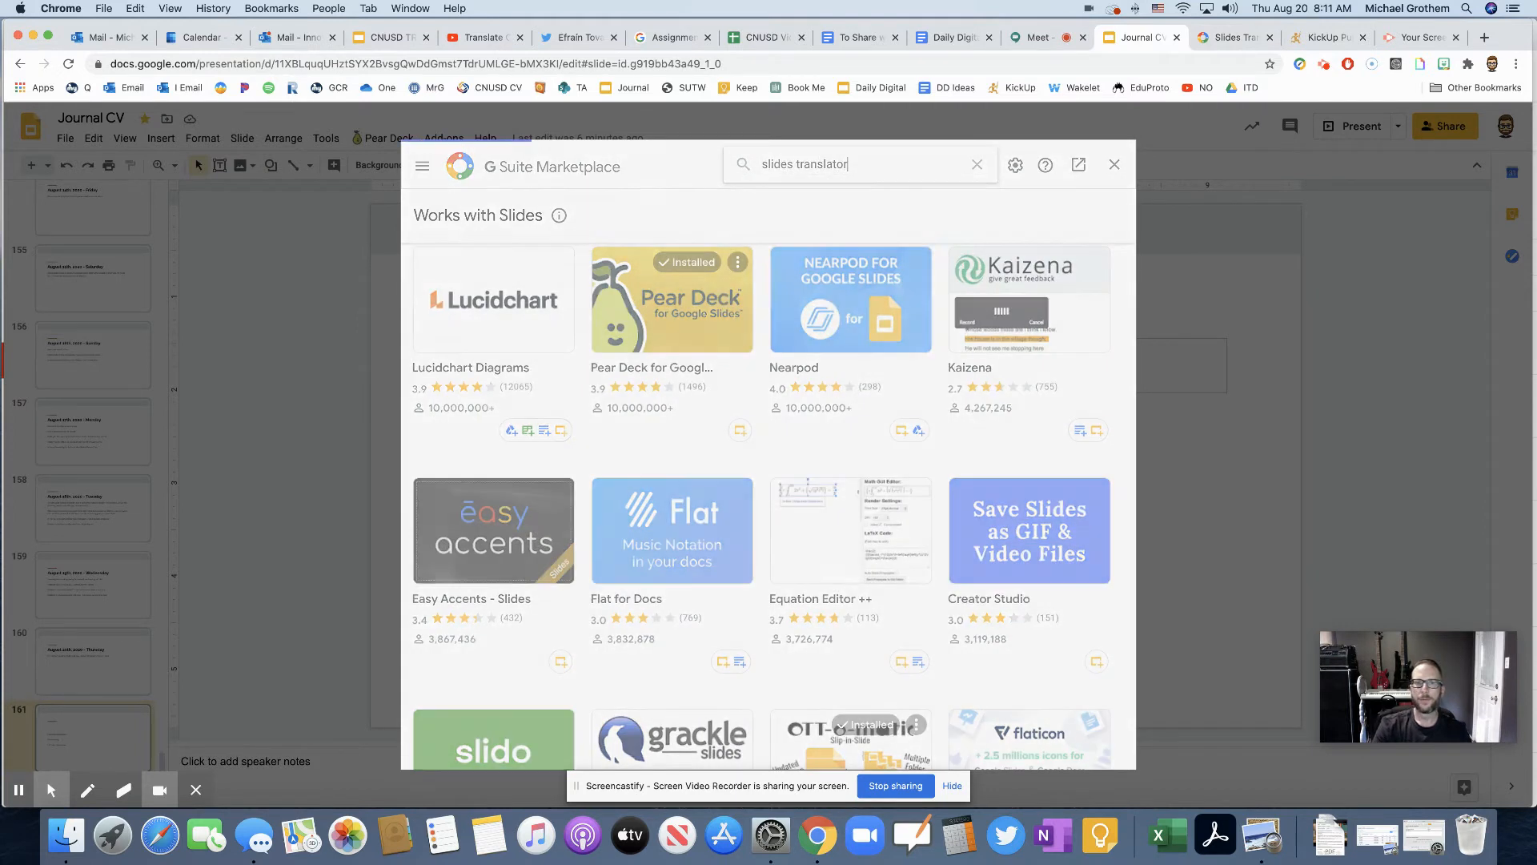
{"action": "key", "text": "enter"}
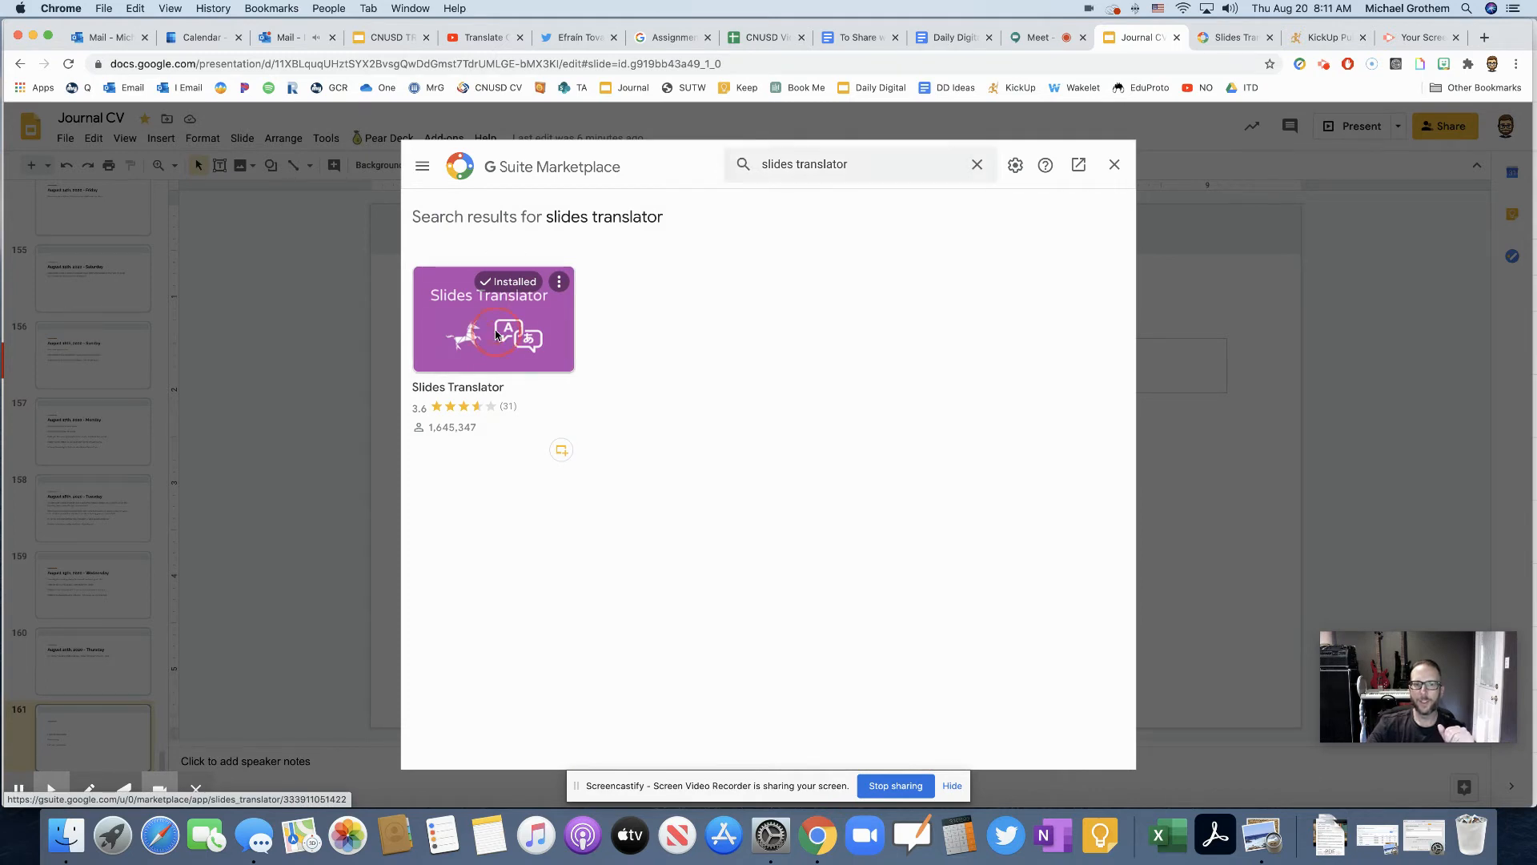
{"action": "left_click", "coordinate": [493, 319]}
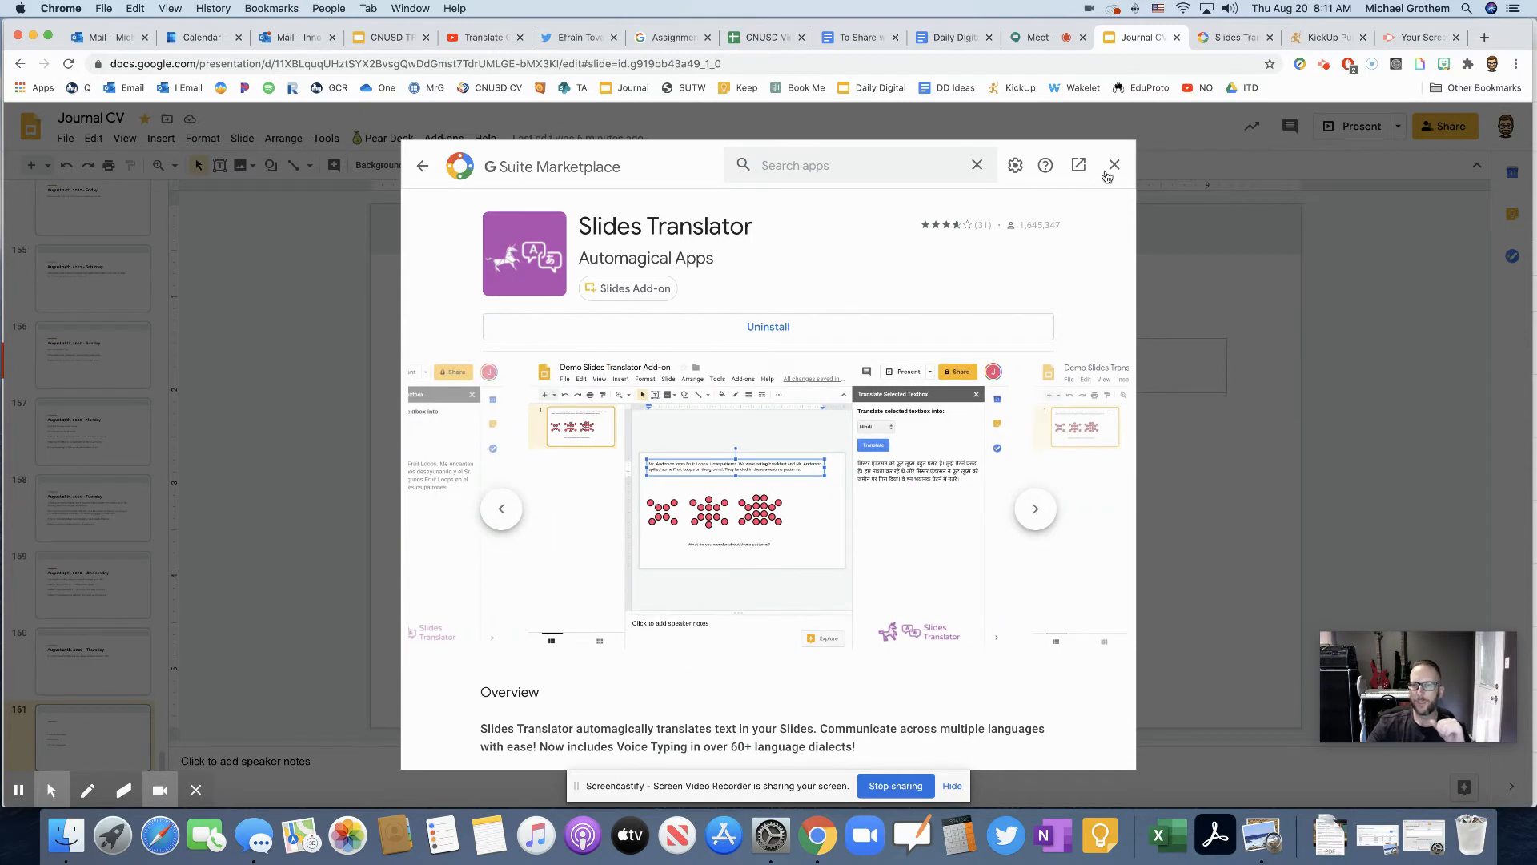
{"action": "mouse_move", "coordinate": [1114, 165]}
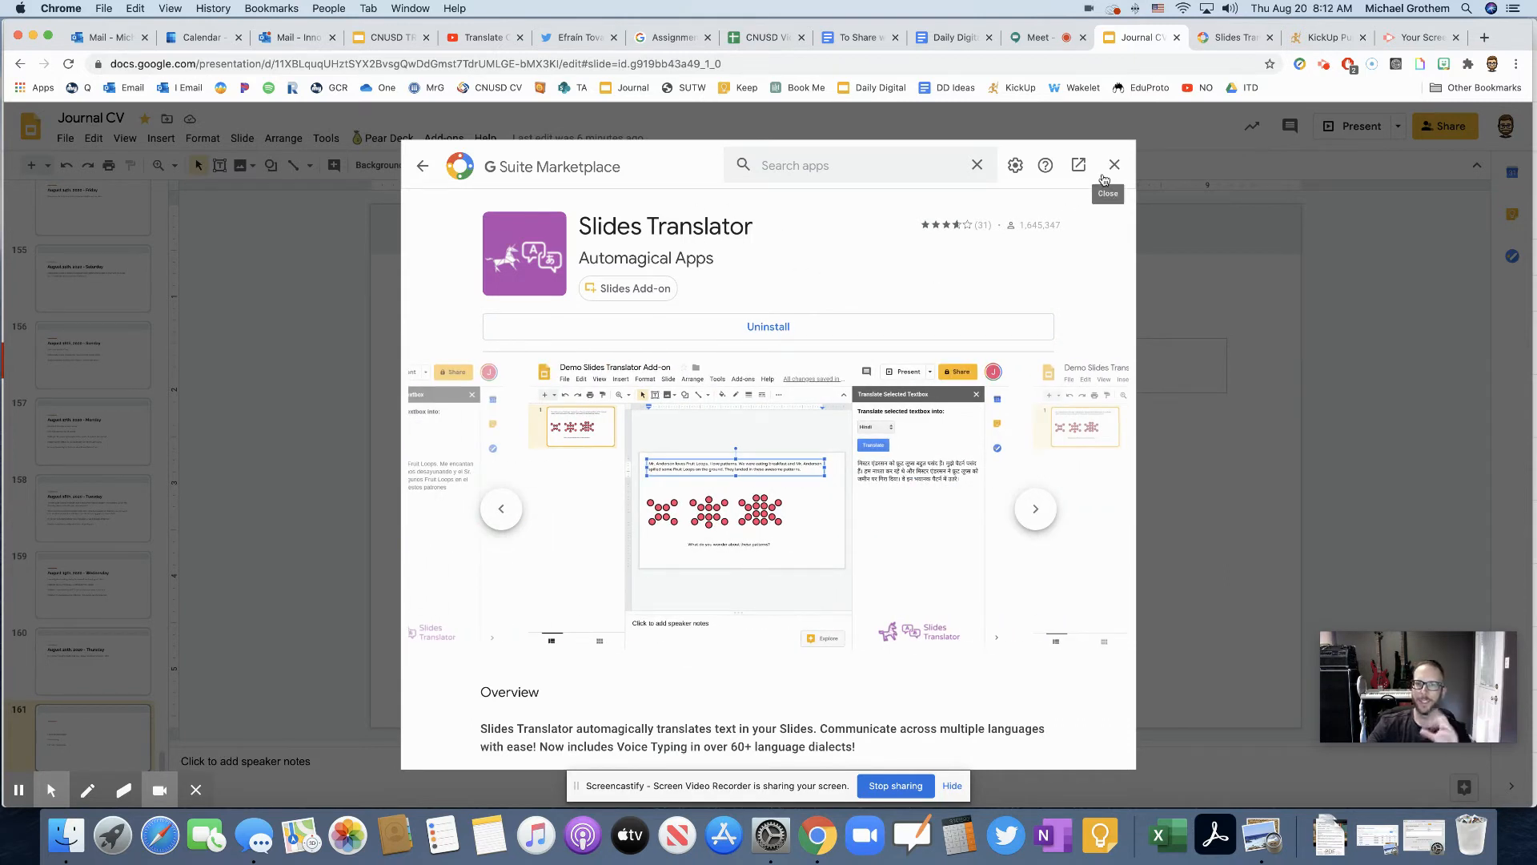
{"action": "left_click", "coordinate": [1114, 164]}
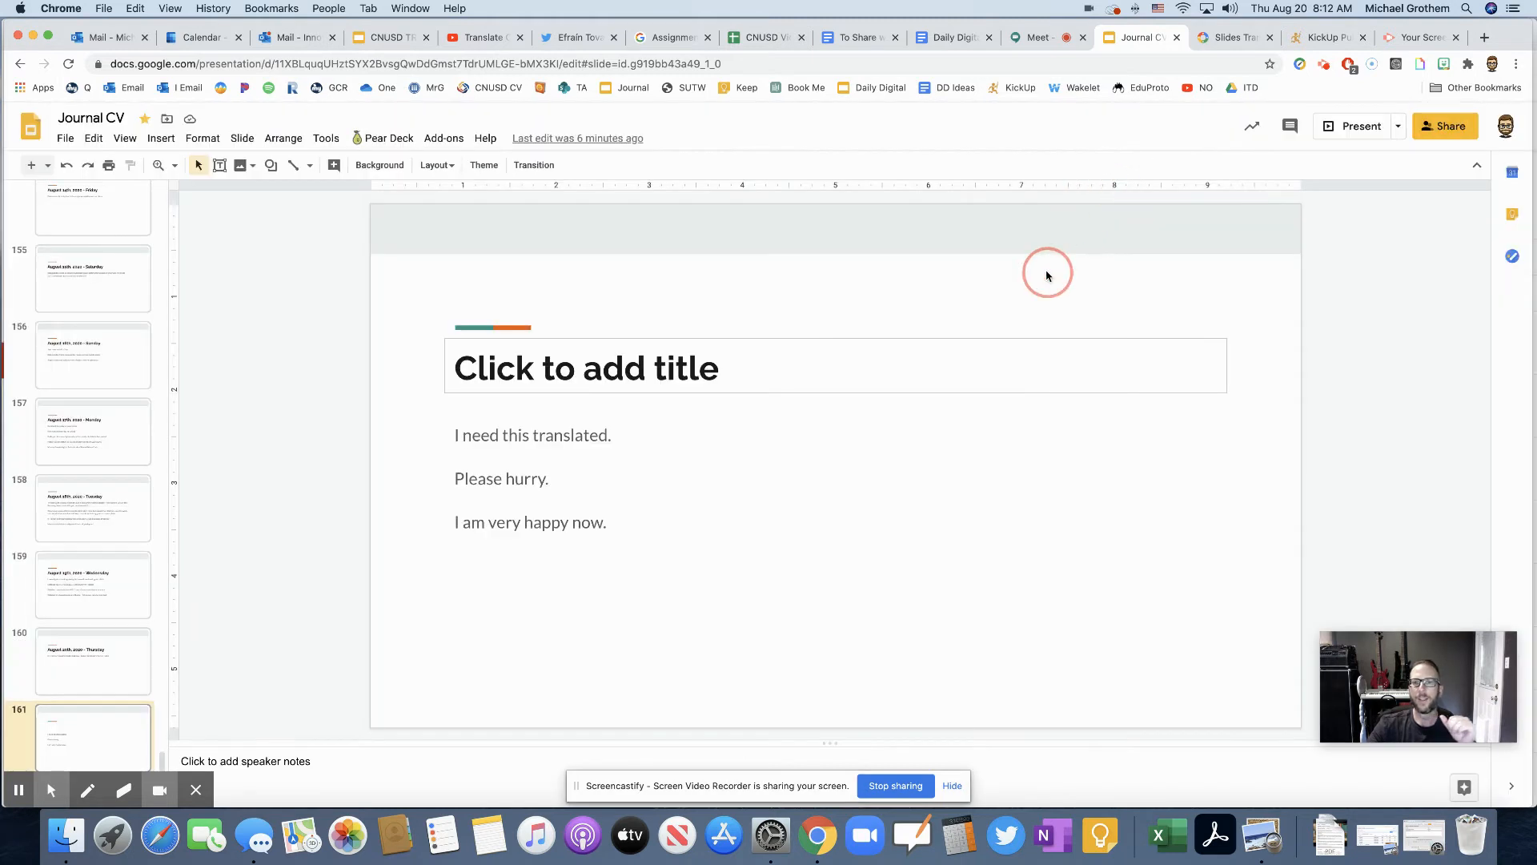
{"action": "mouse_move", "coordinate": [719, 183]}
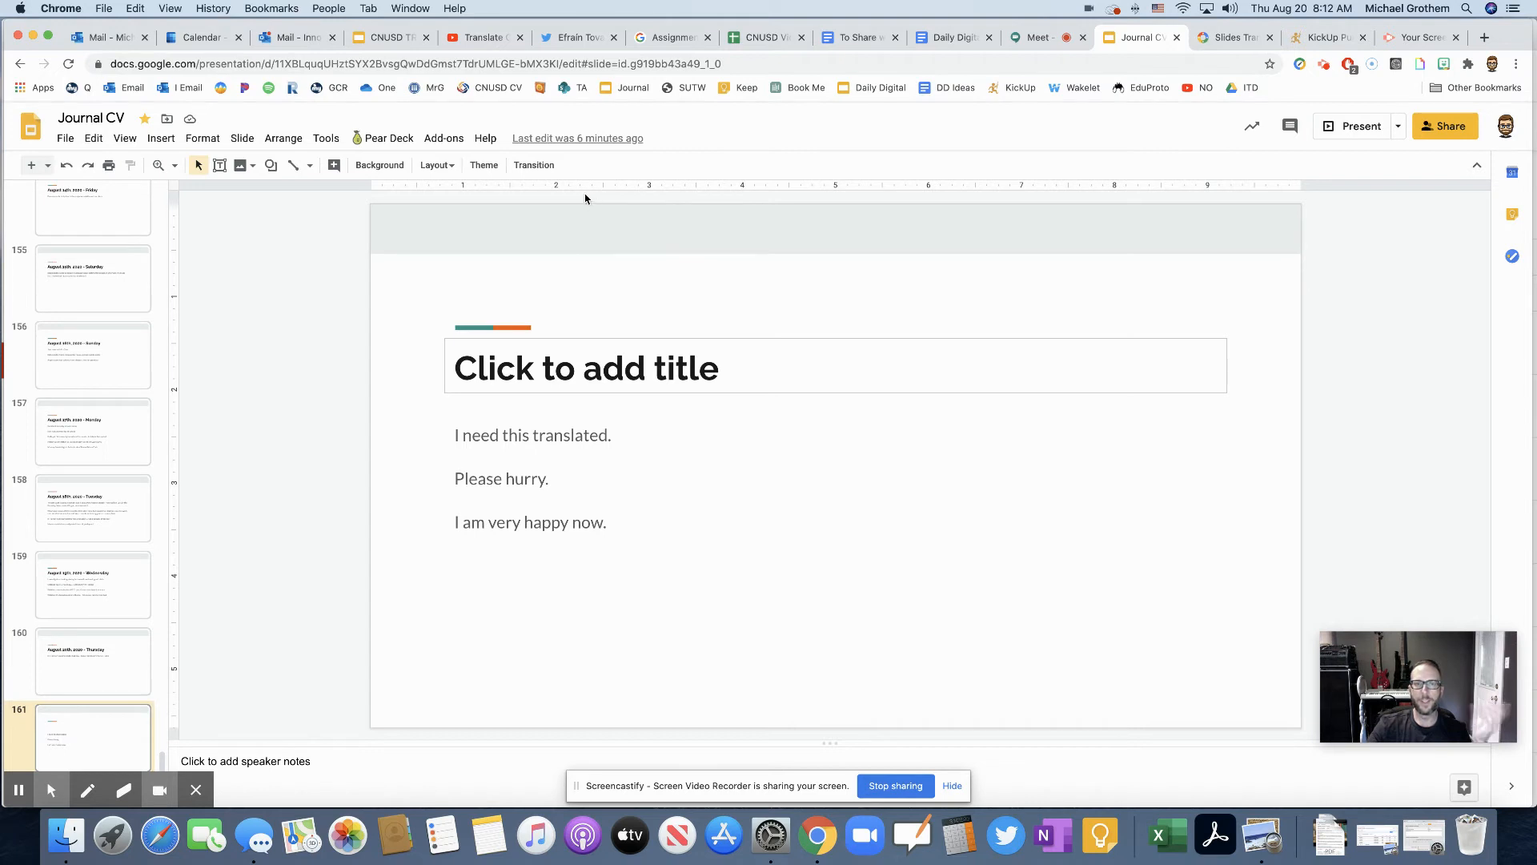
Step: Select the English sentences text box and start Slides Translator's Translate Text box on it
{"action": "left_click", "coordinate": [559, 513]}
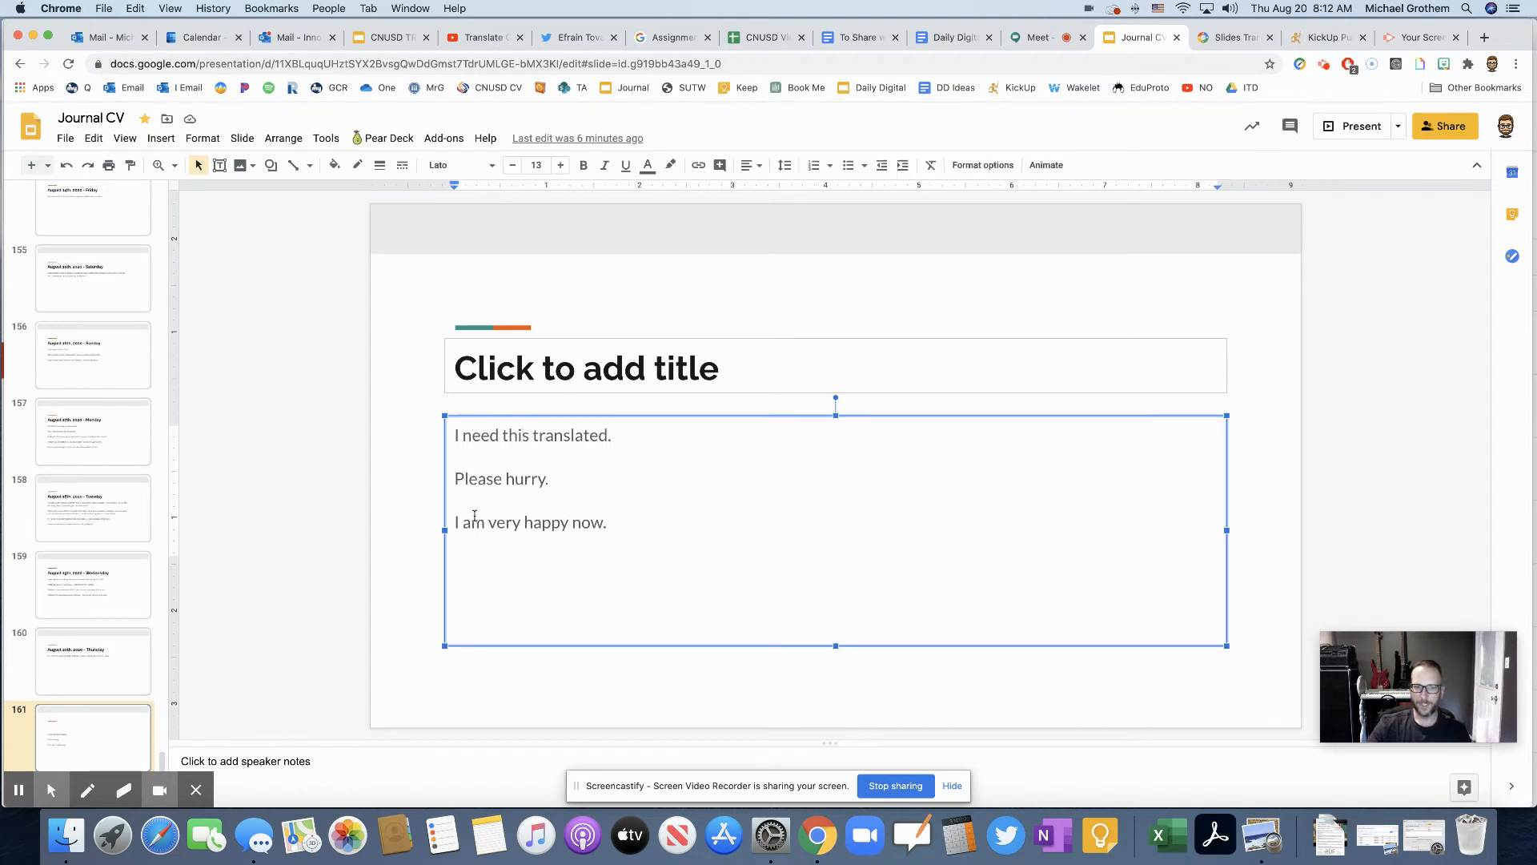
{"action": "left_click", "coordinate": [443, 137]}
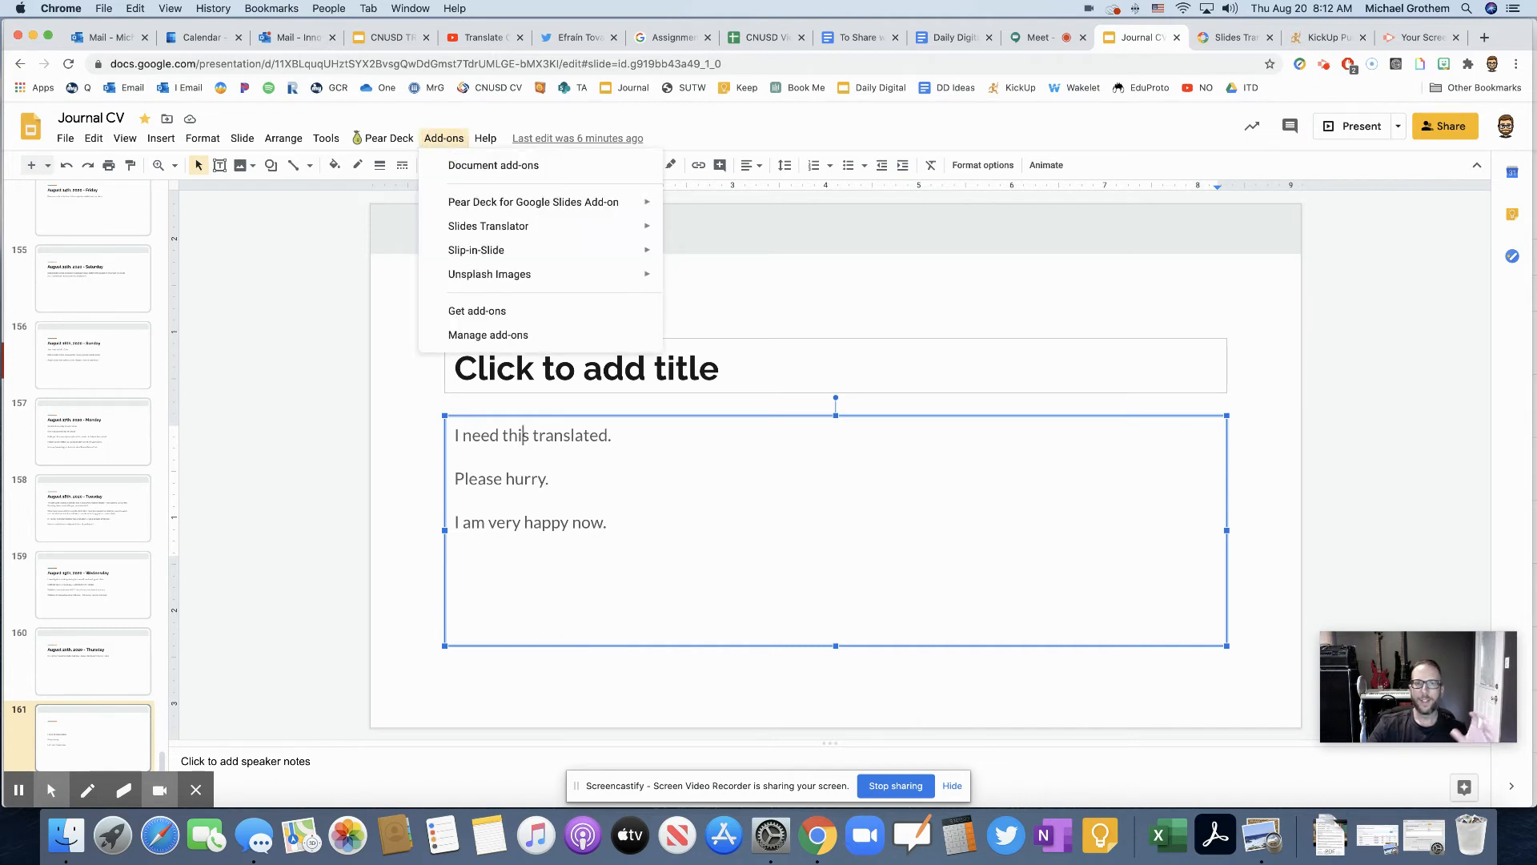
{"action": "mouse_move", "coordinate": [488, 226]}
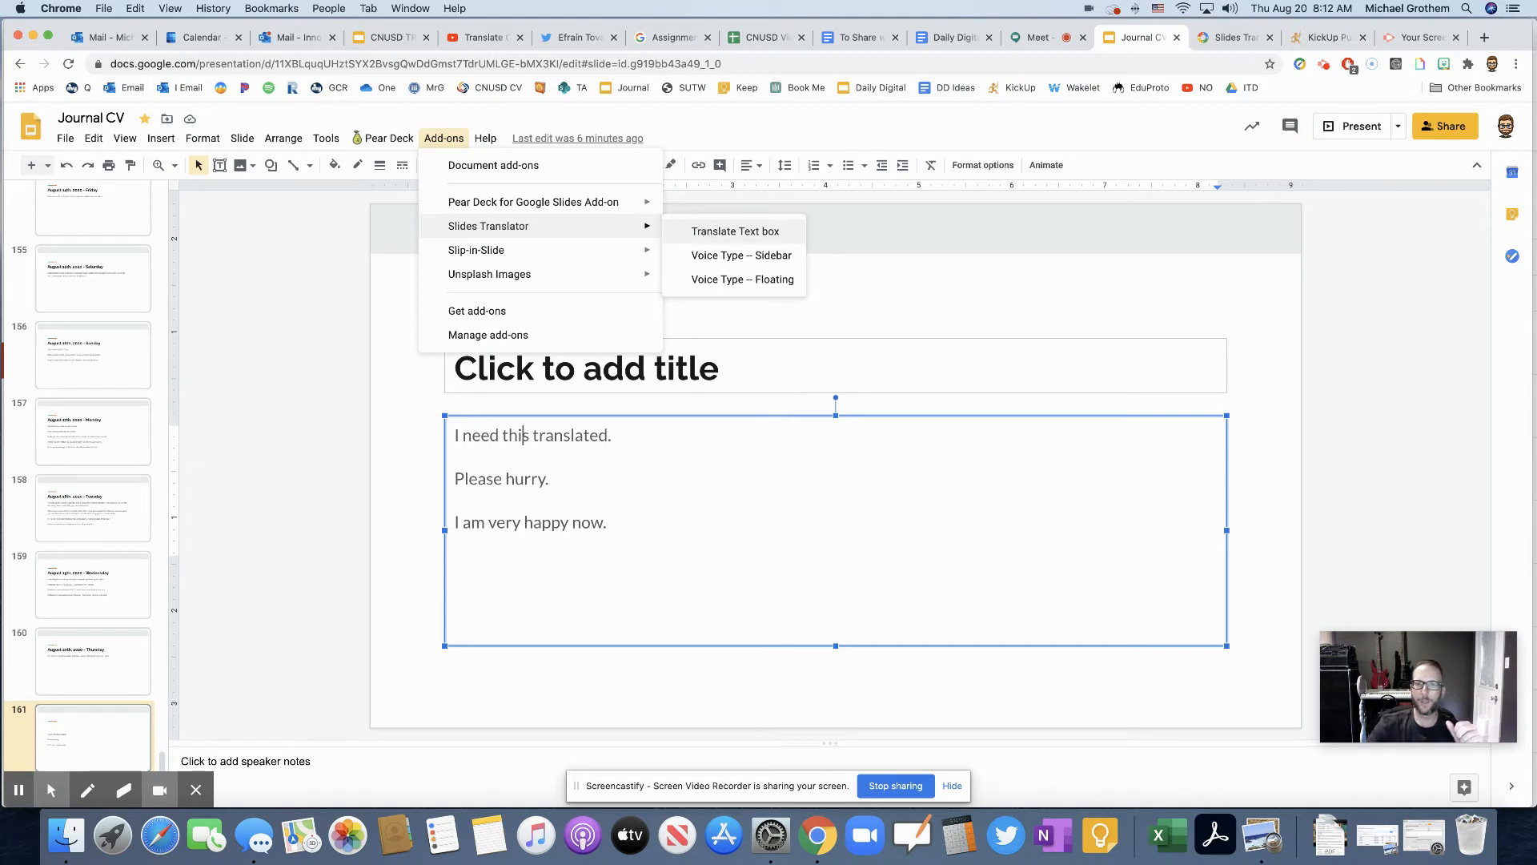
{"action": "left_click", "coordinate": [735, 230]}
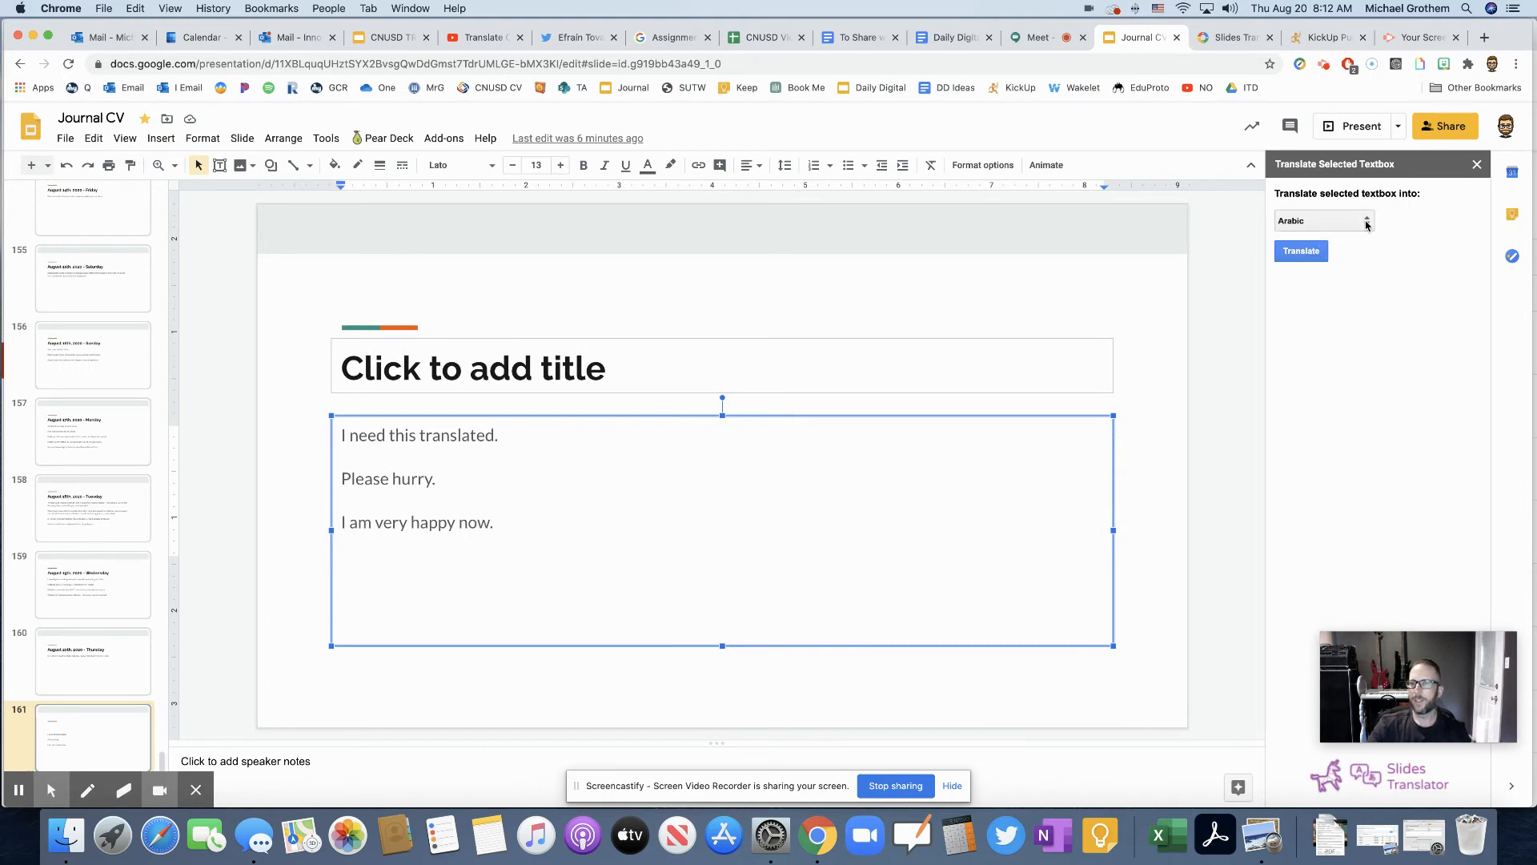
Step: Translate the three sentences to Spanish and paste the result beneath the English text
{"action": "left_click", "coordinate": [1323, 219]}
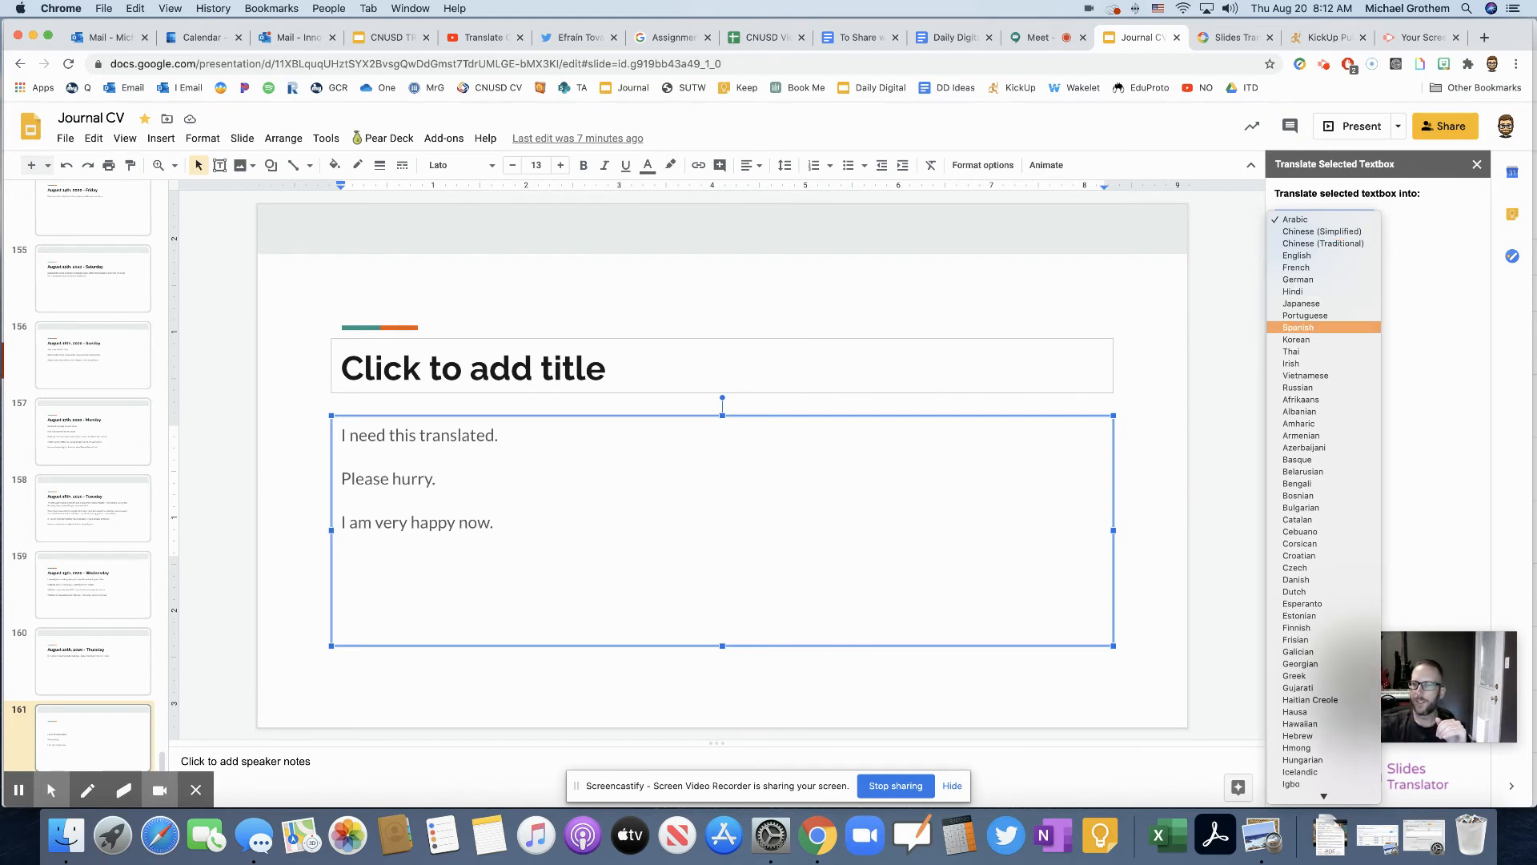
{"action": "left_click", "coordinate": [1297, 327]}
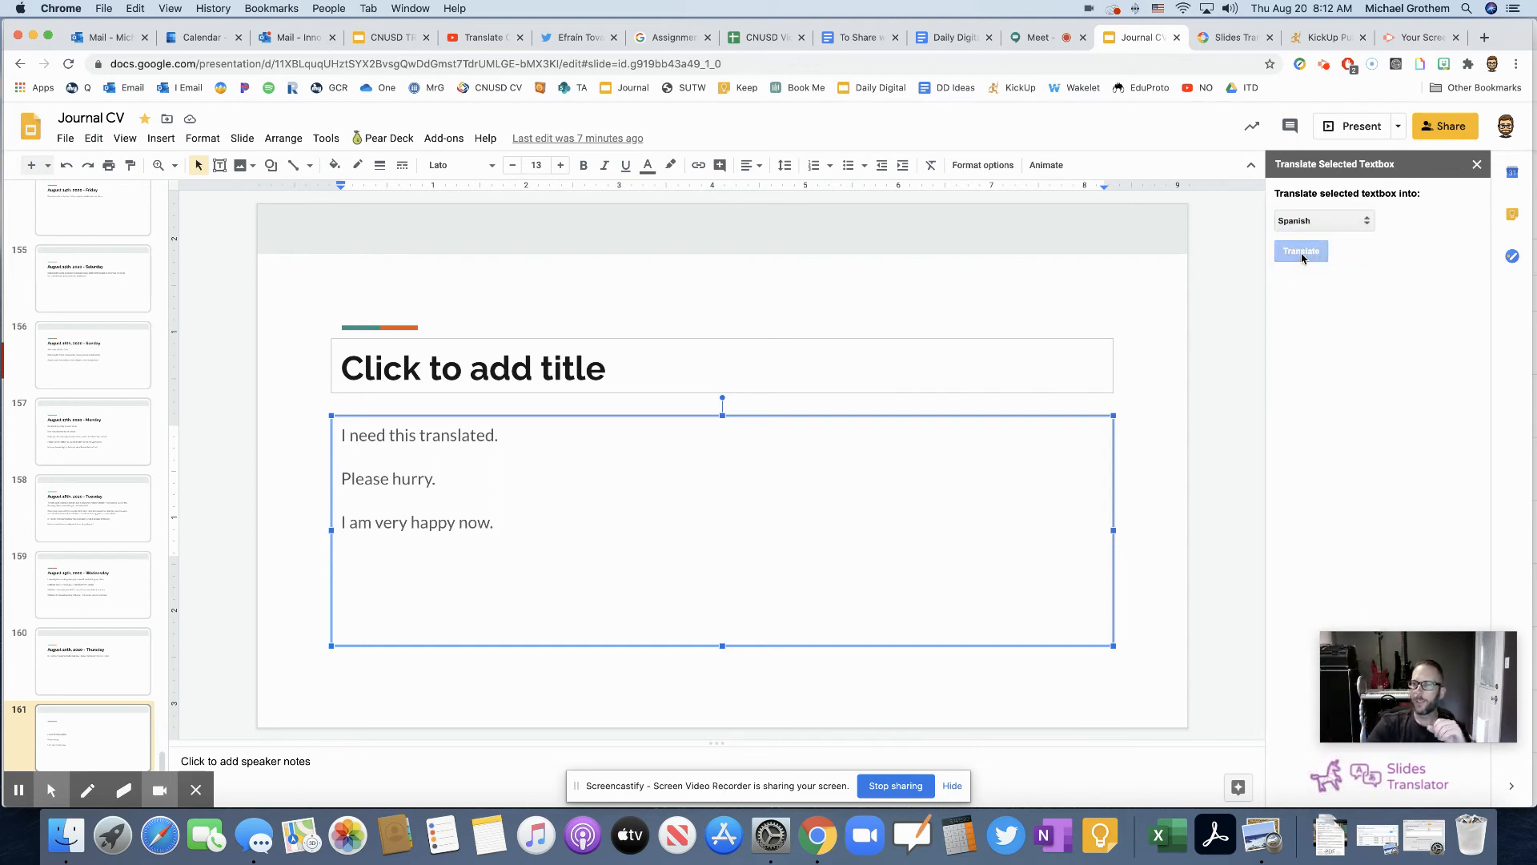
{"action": "left_click", "coordinate": [1300, 251]}
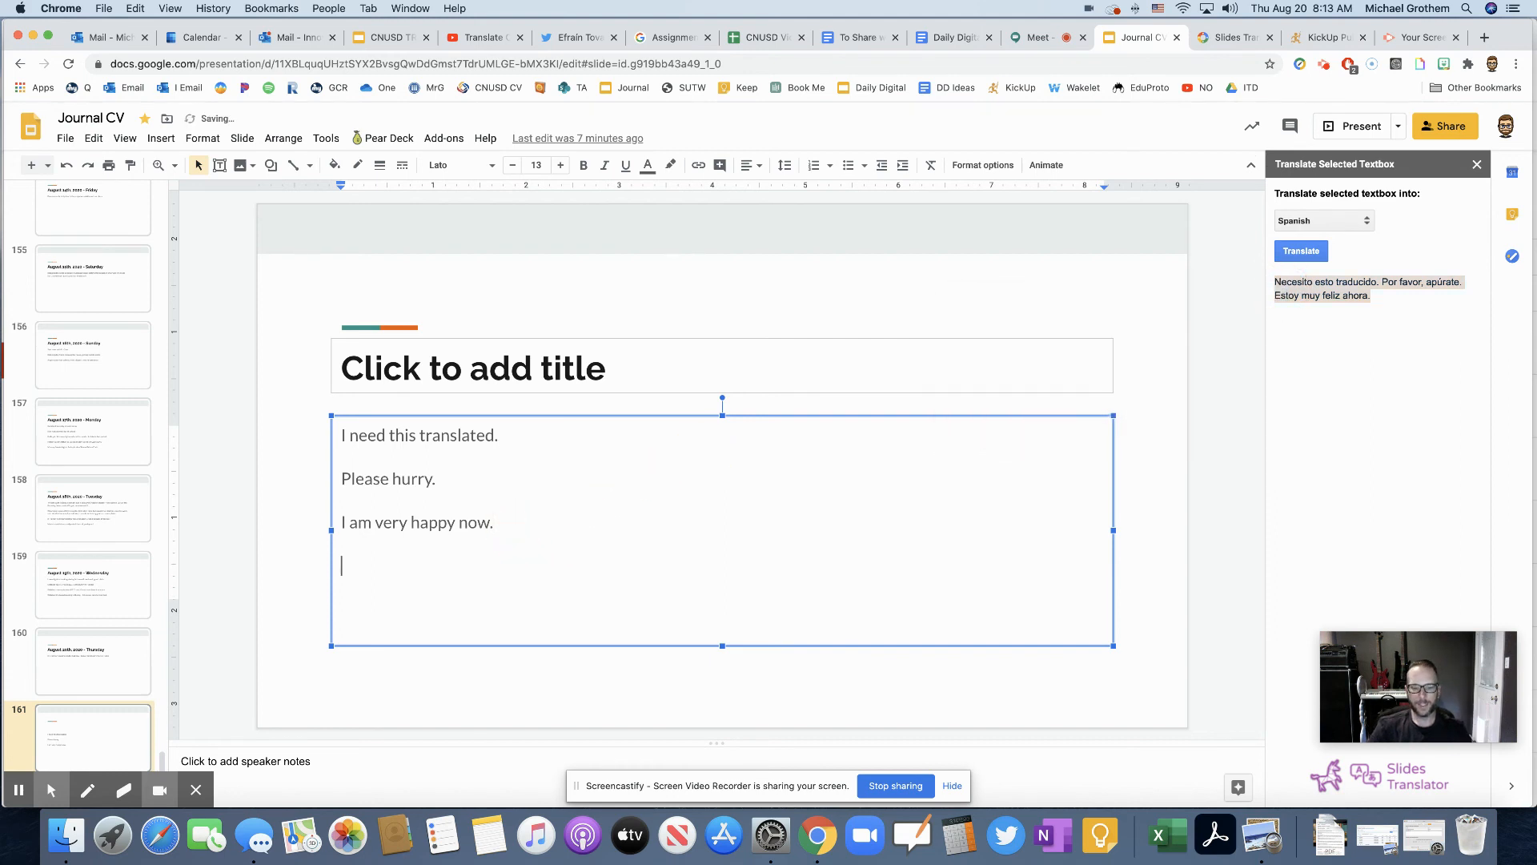
{"action": "left_click", "coordinate": [1300, 250]}
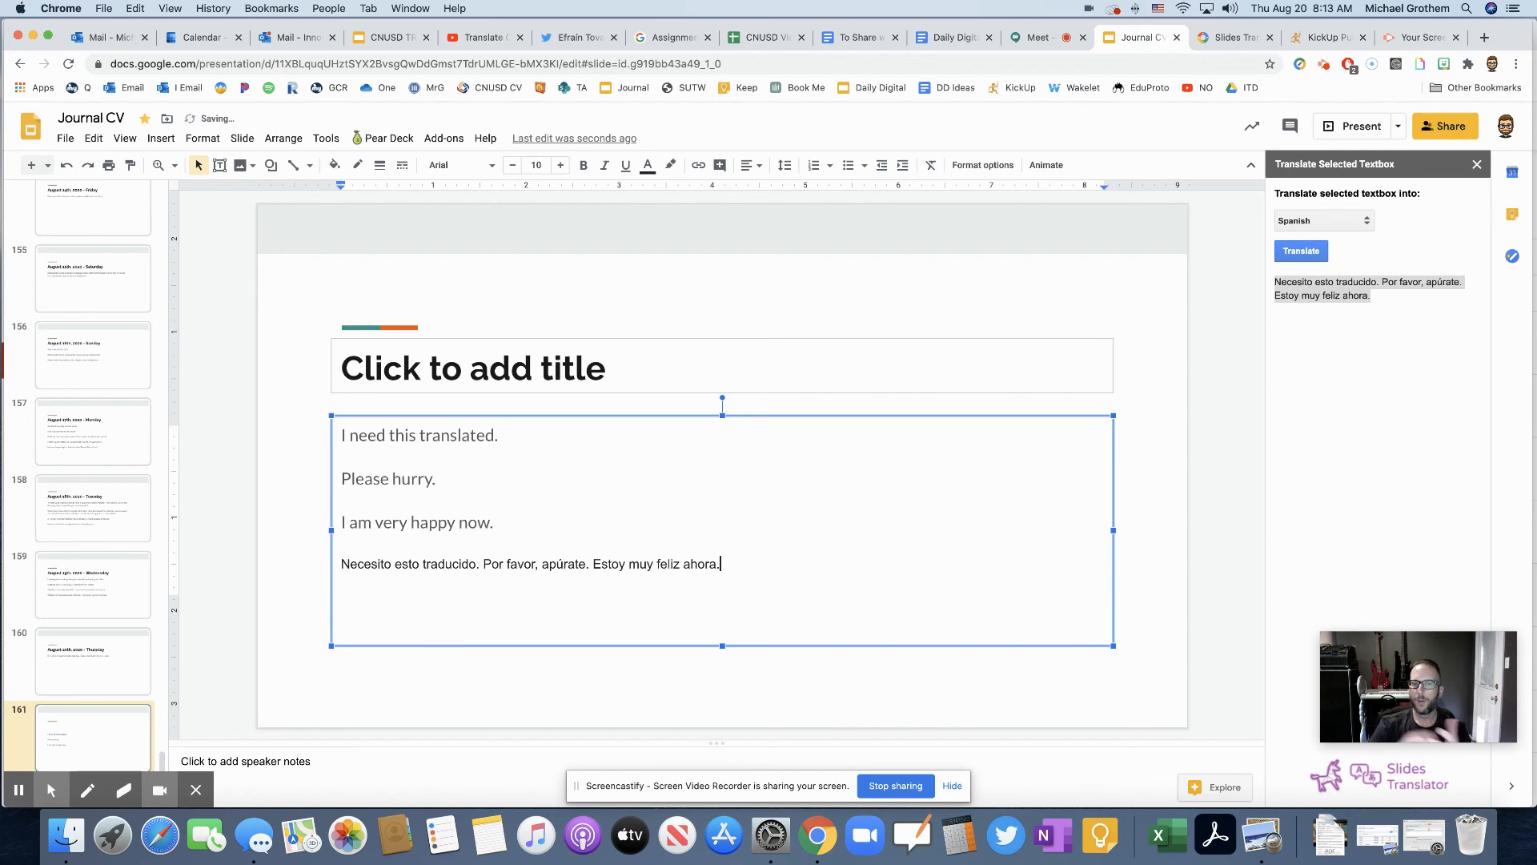